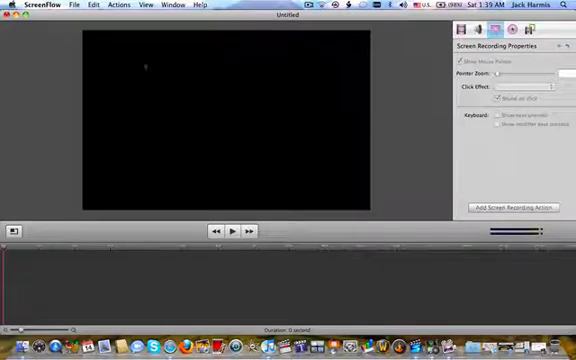
pyautogui.moveTo(223, 79)
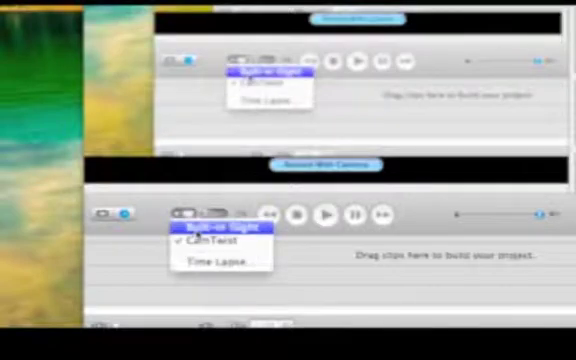
# Select CamTwist as the camera in iMovie's Import from Camera pop-up menu.
pyautogui.click(213, 247)
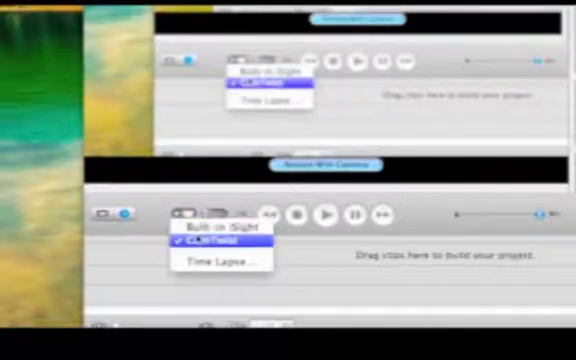